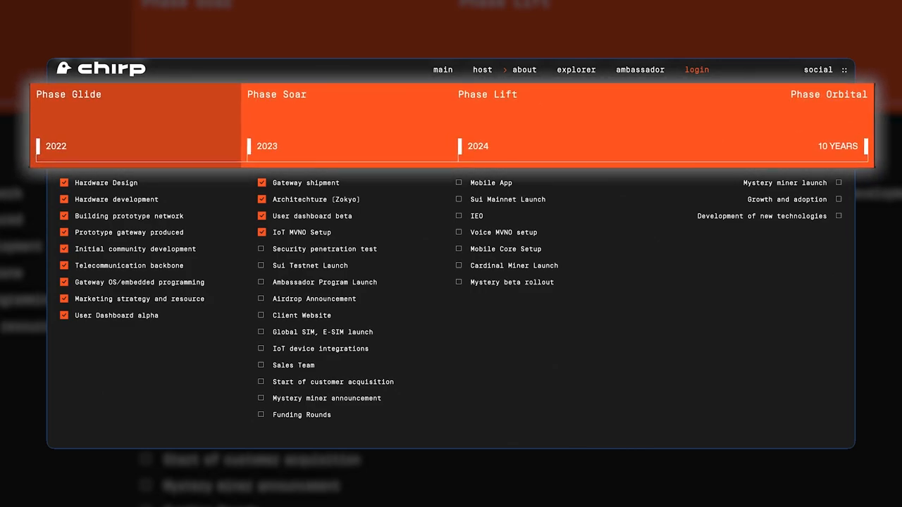
left_click(487, 94)
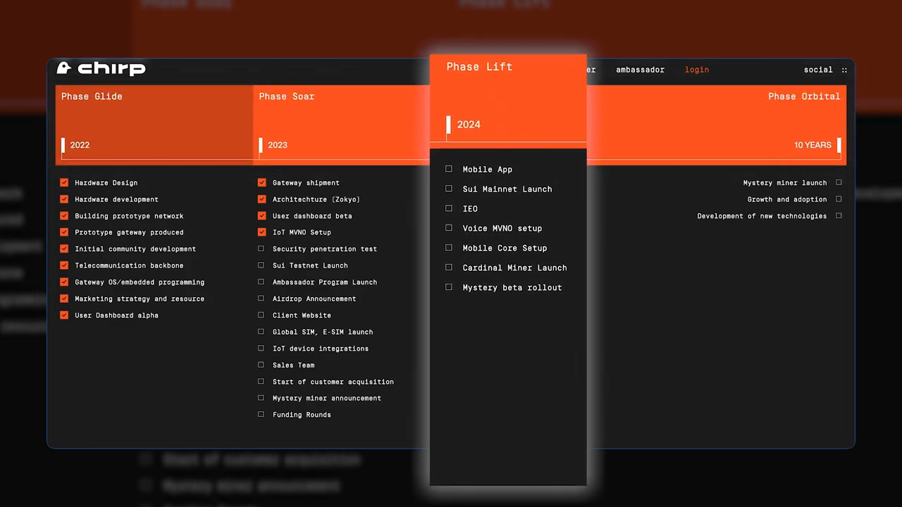